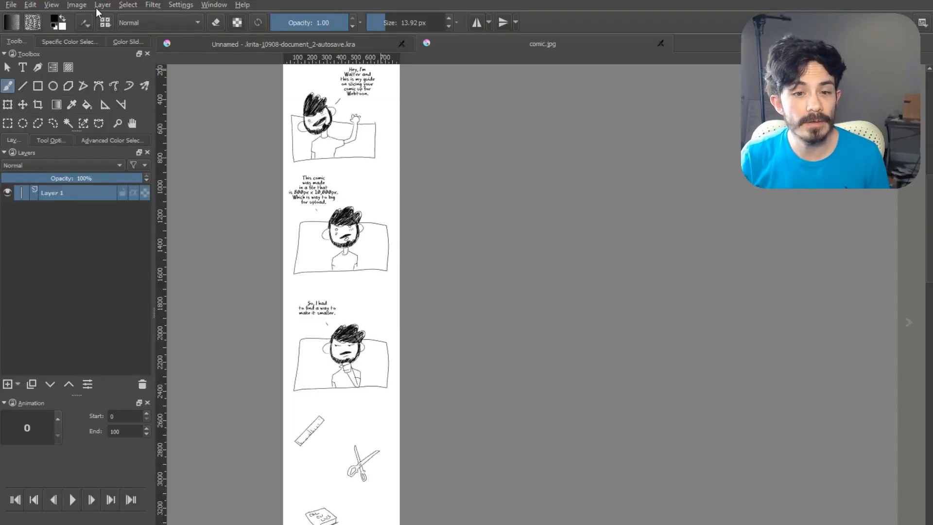
Leave the Webtoon notes (10000 ÷ 10 = 1000) and return to the tall comic document
left_click(76, 4)
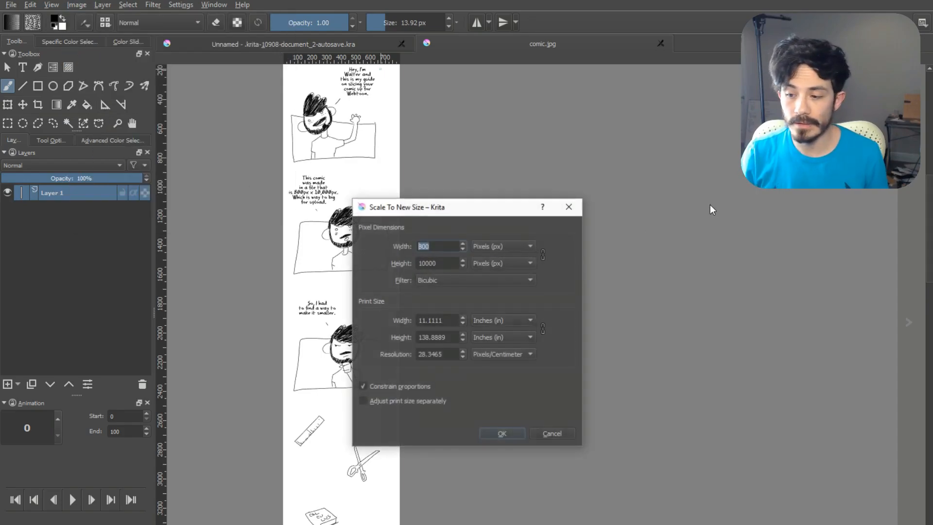
mouse_move(436, 275)
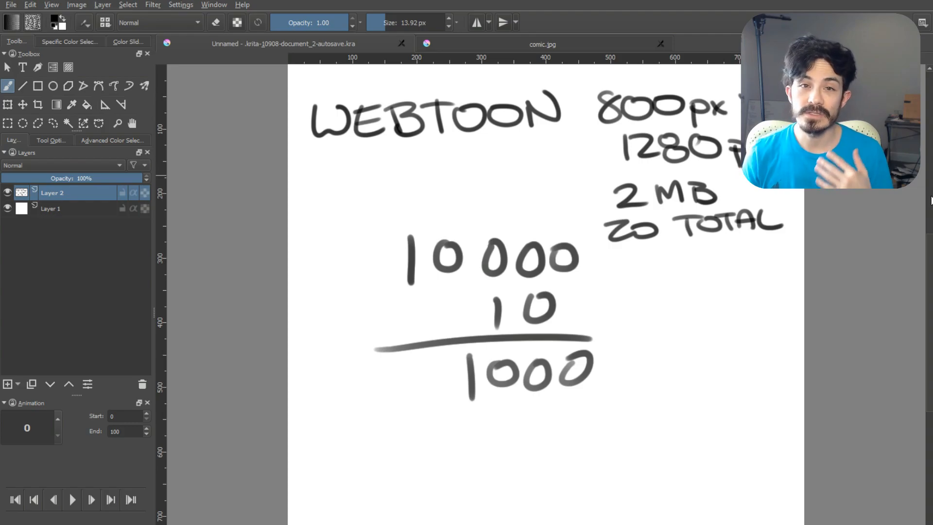
mouse_move(578, 66)
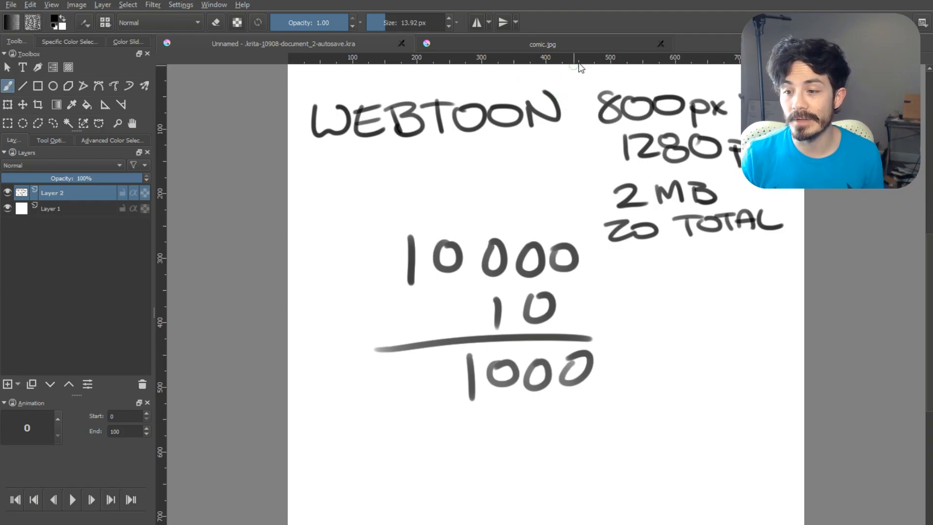
left_click(542, 43)
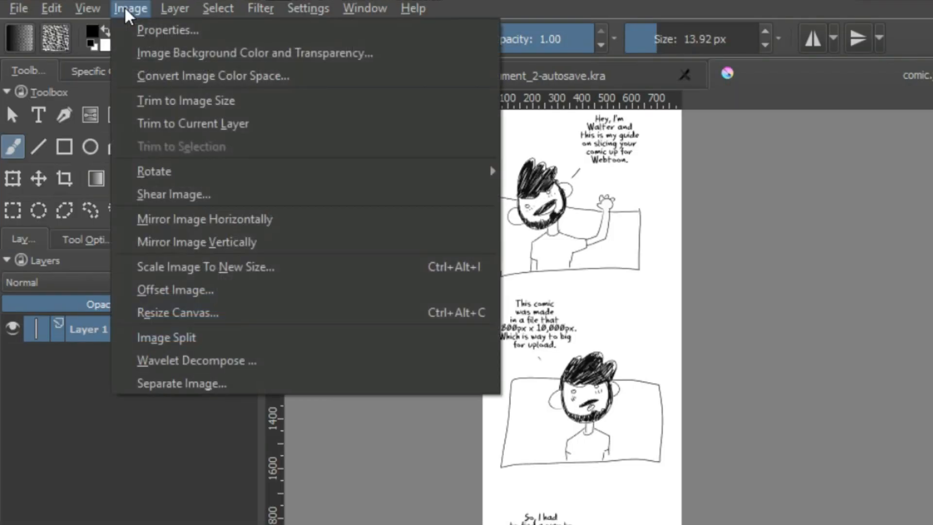
mouse_move(167, 337)
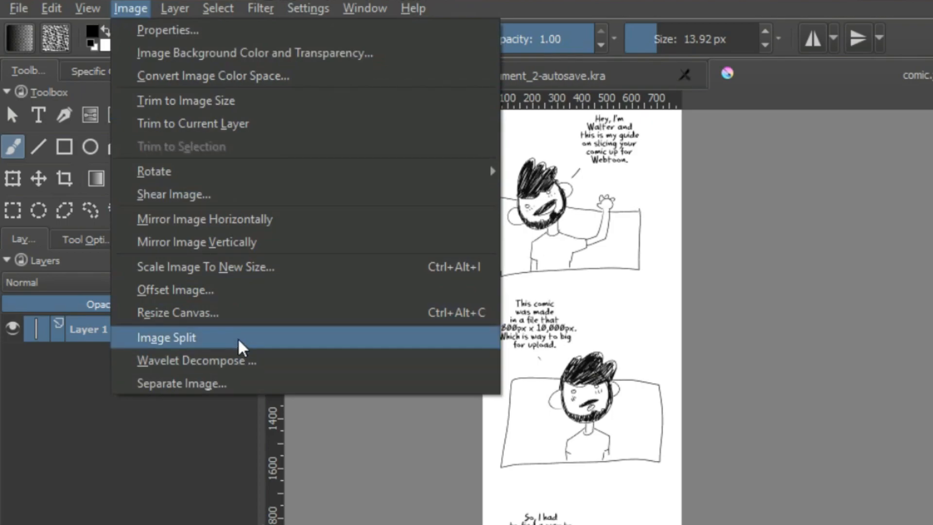
Set Image Split to 9 horizontal lines, 0 vertical, prefix 'comic', saved as JPEG
left_click(166, 337)
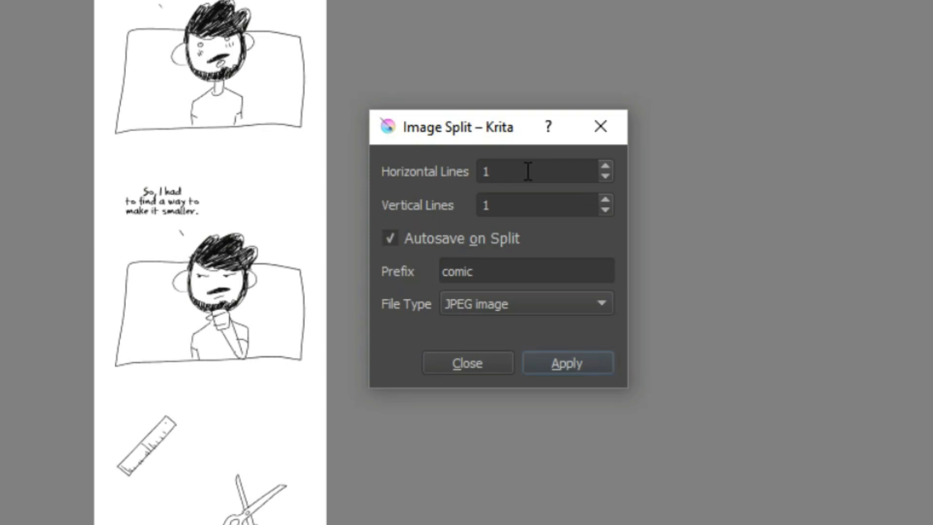
left_click(535, 172)
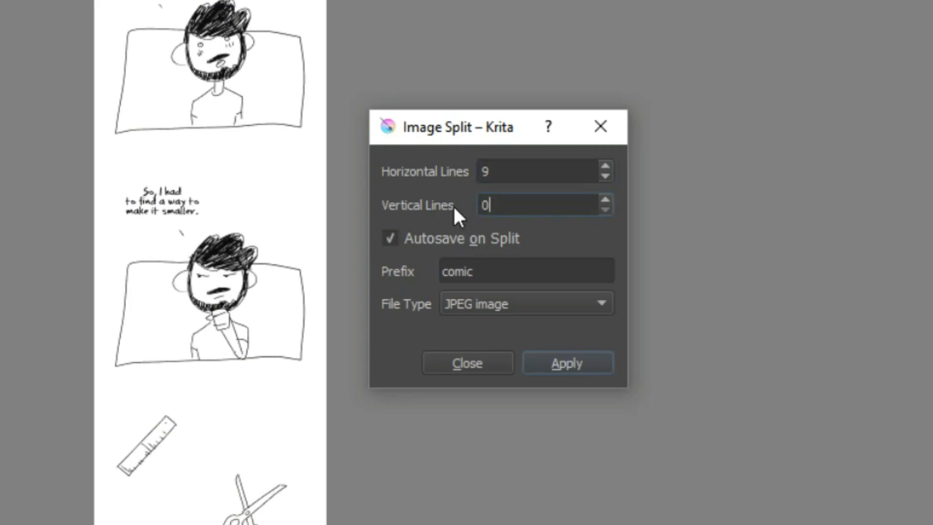
mouse_move(422, 137)
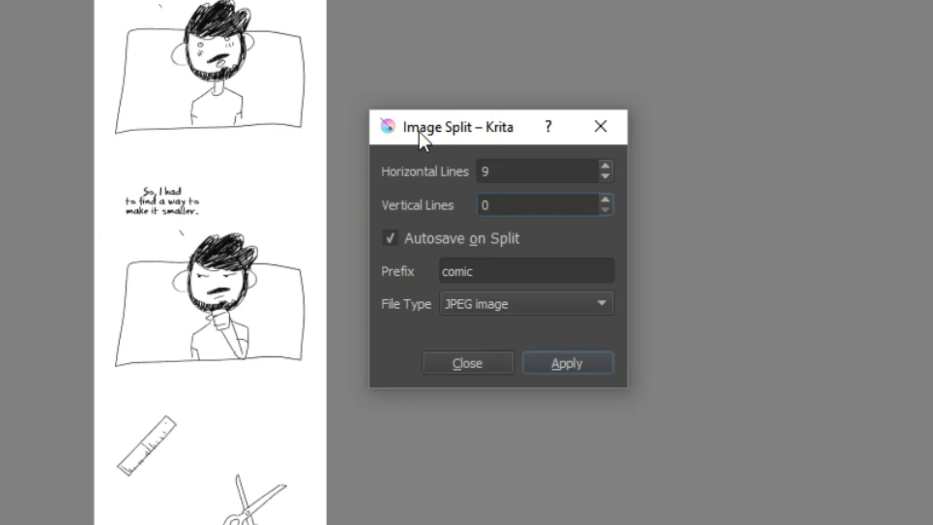
mouse_move(463, 172)
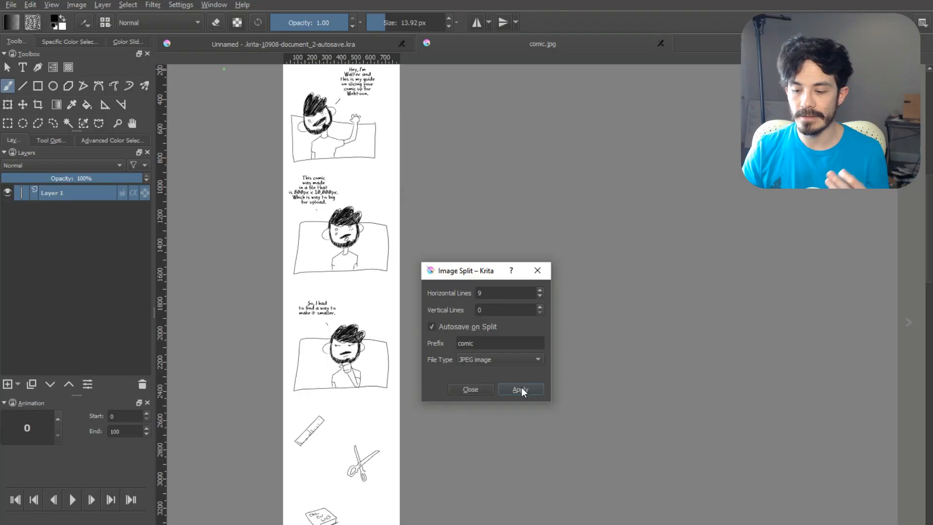
Apply the split, saving comic_1 through comic_10 into Desktop\SplitDemo\krita
left_click(520, 389)
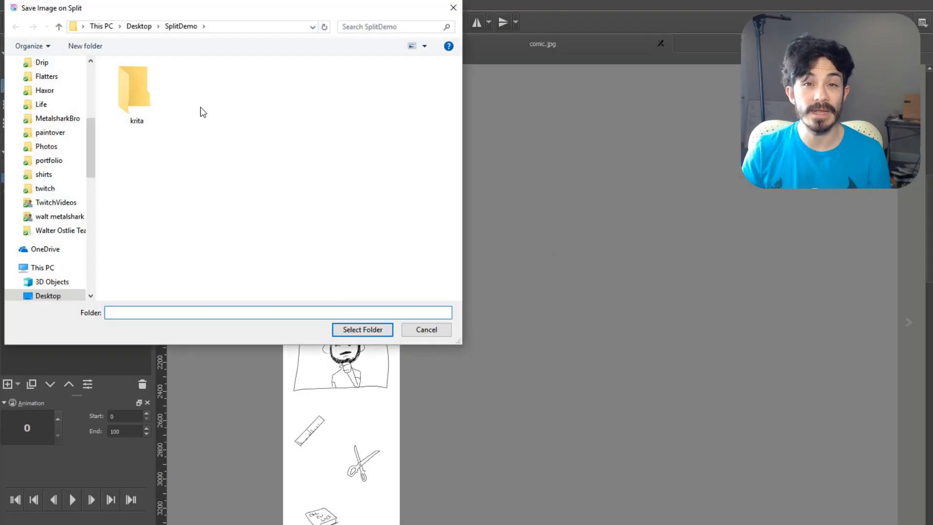
left_click(136, 90)
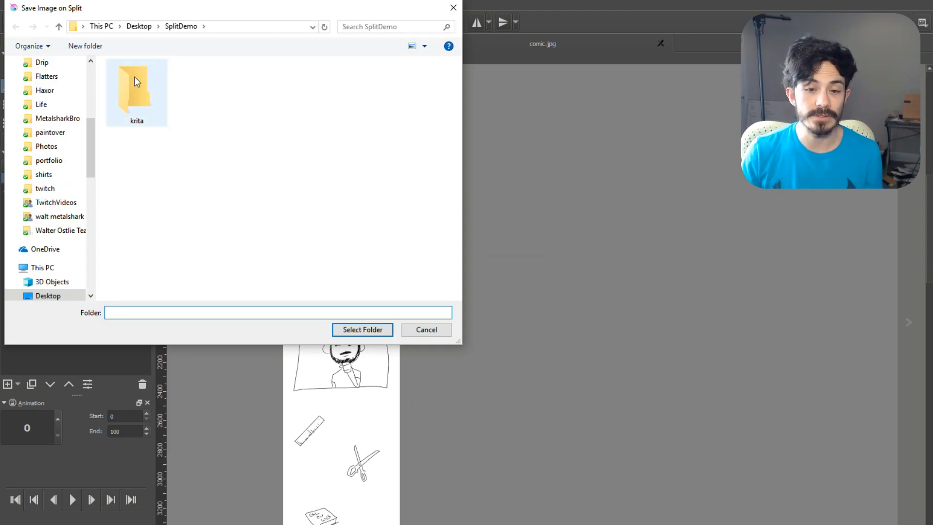
double_click(136, 87)
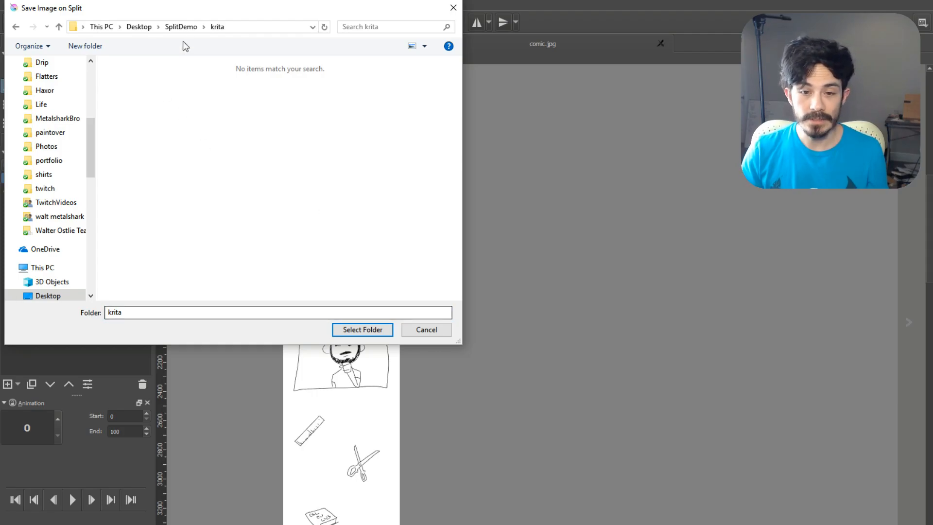
left_click(361, 329)
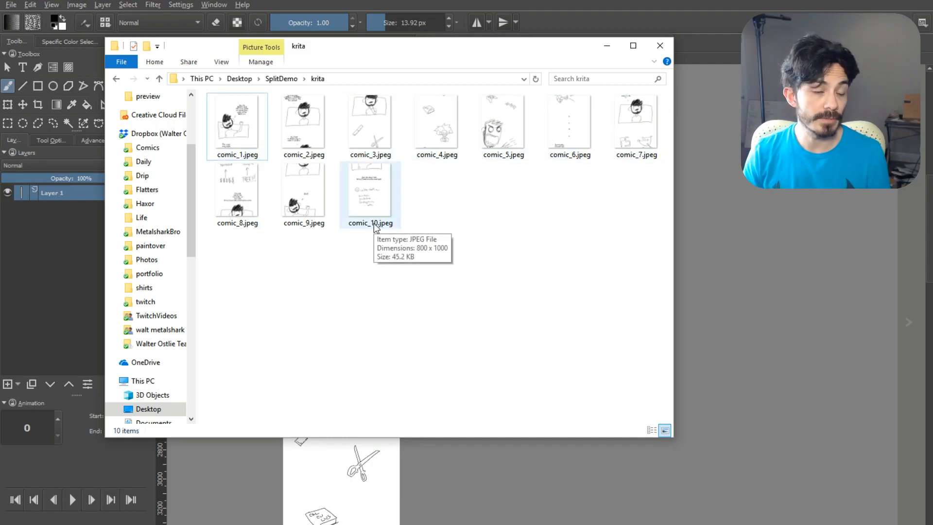
mouse_move(365, 235)
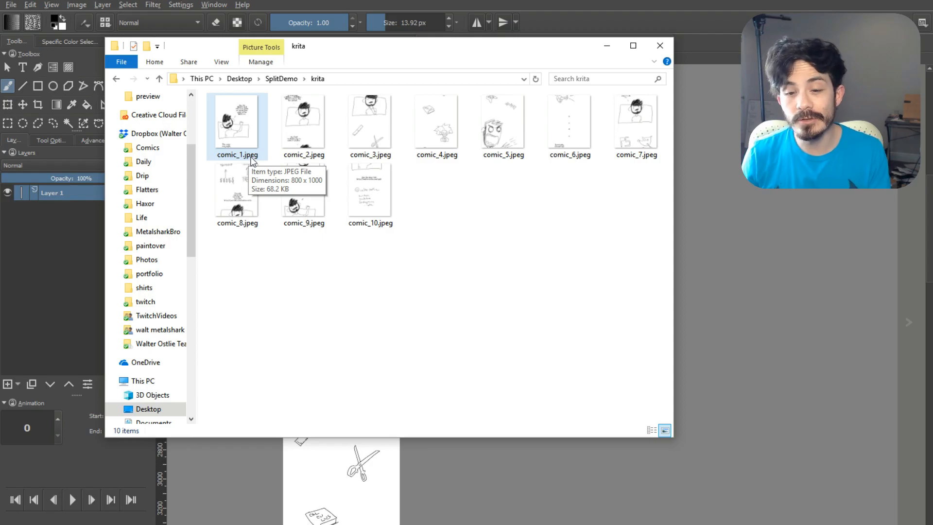
Rename comic_1.jpeg to comic_1.jpg and accept the extension-change warning
left_click(237, 123)
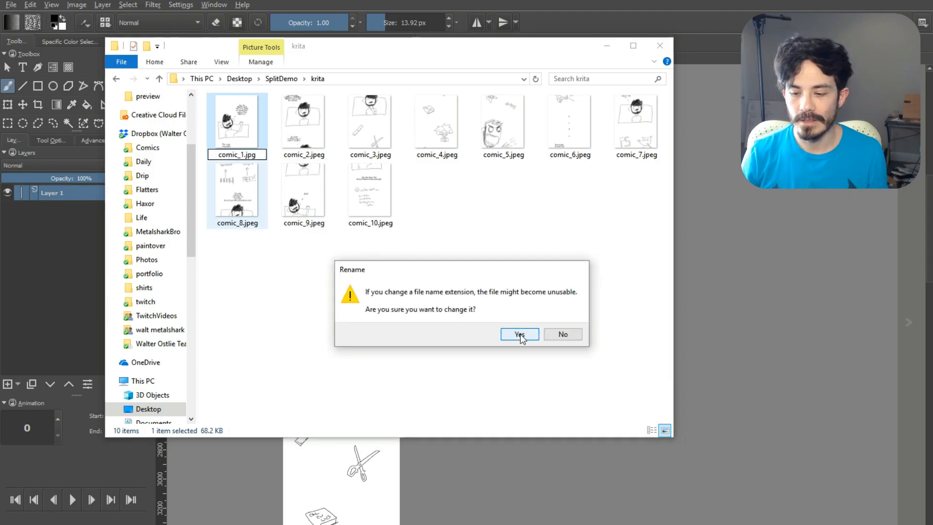
left_click(518, 334)
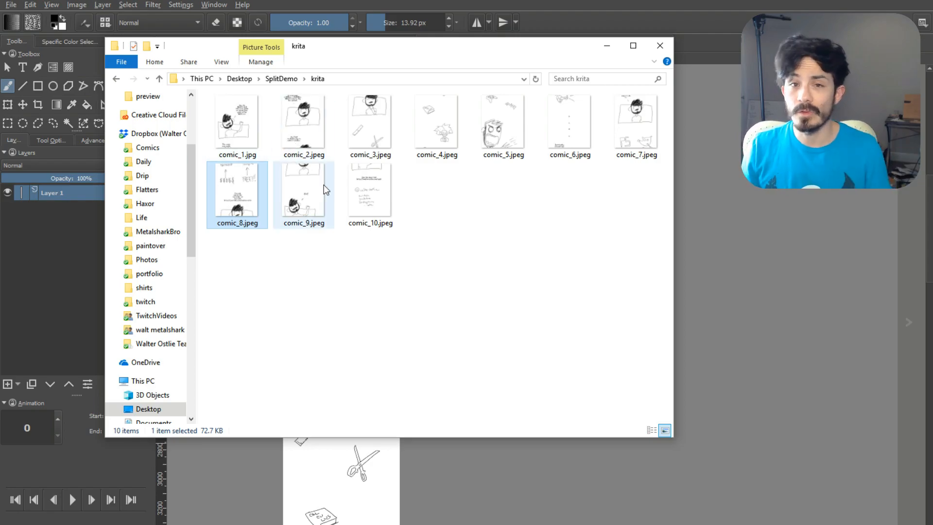
mouse_move(321, 183)
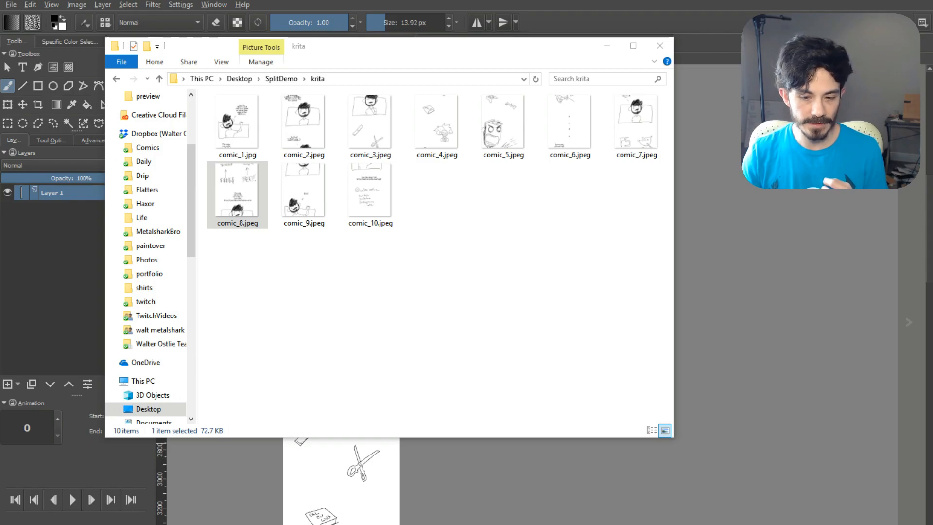
Search Windows for 'cmd' to bring up Command Prompt
left_click(43, 512)
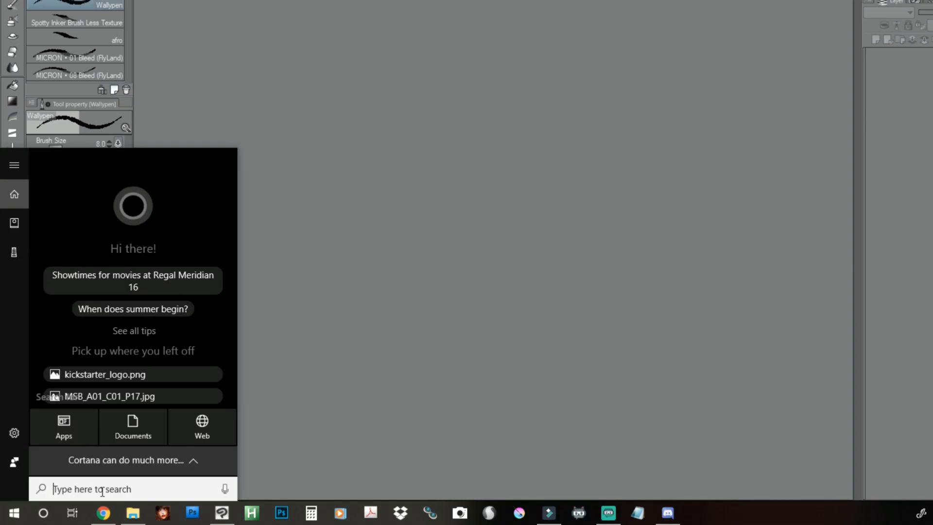
type("cmd")
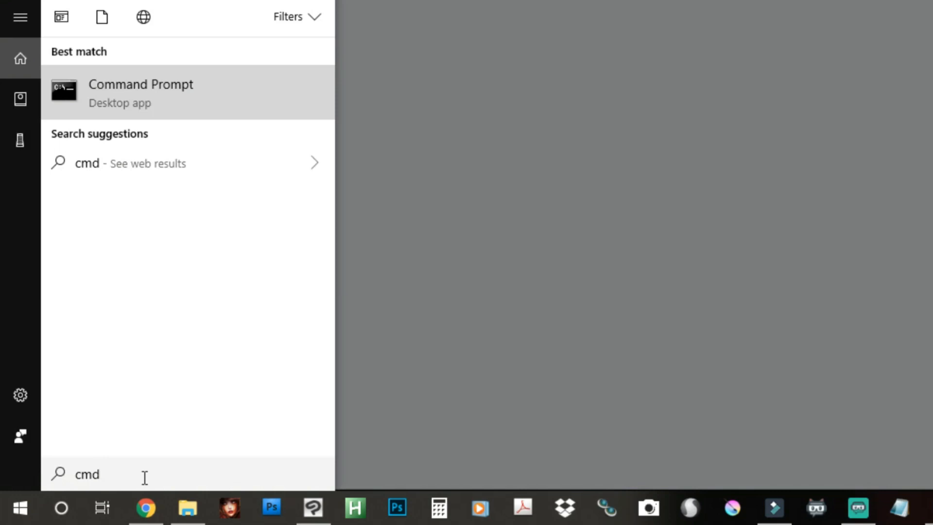
mouse_move(117, 97)
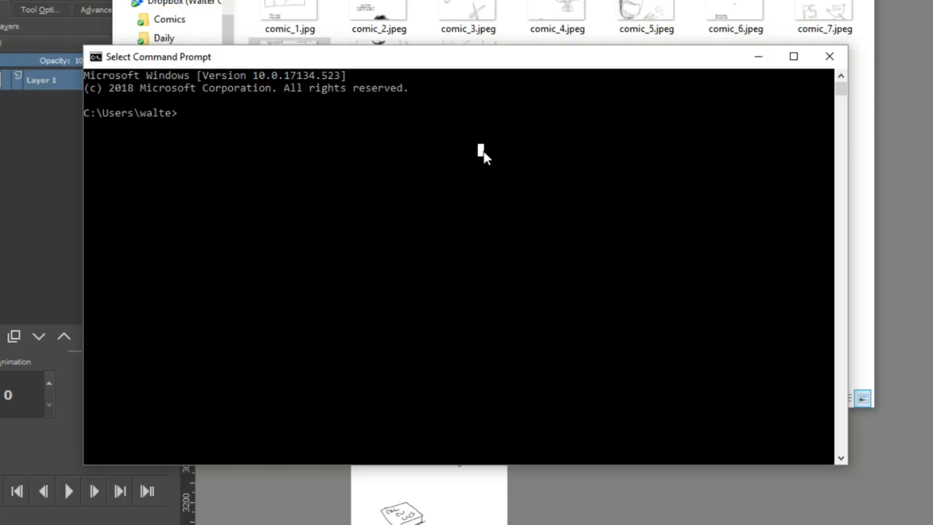
Change the Command Prompt directory to desktop/splitdemo/krita
type("cd")
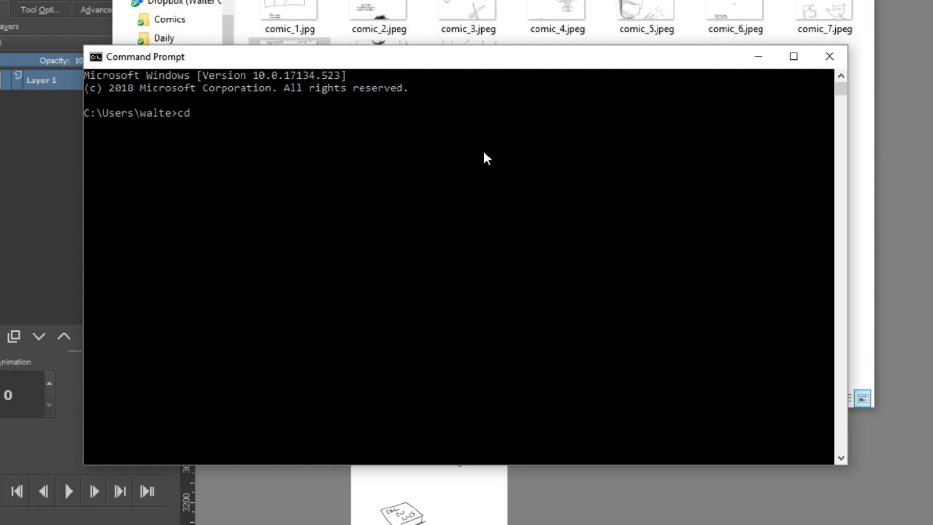
type("desktop/")
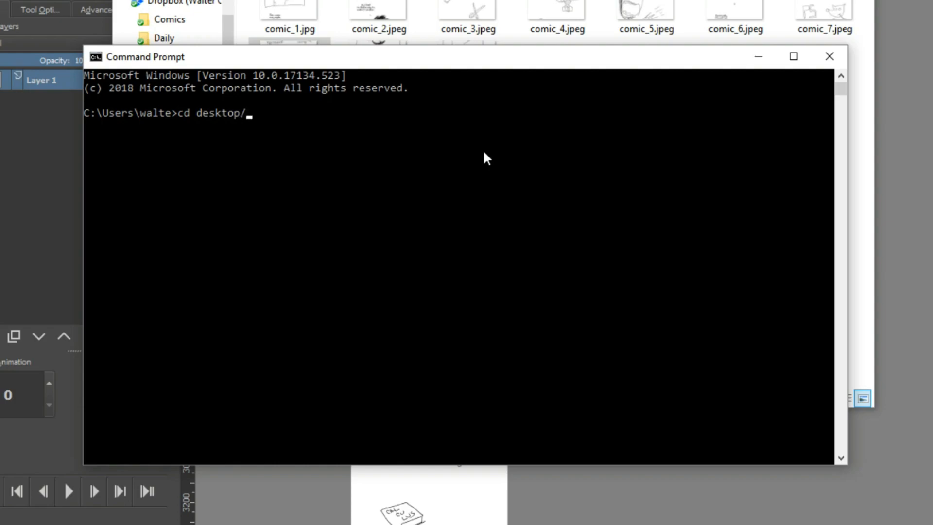
type("s")
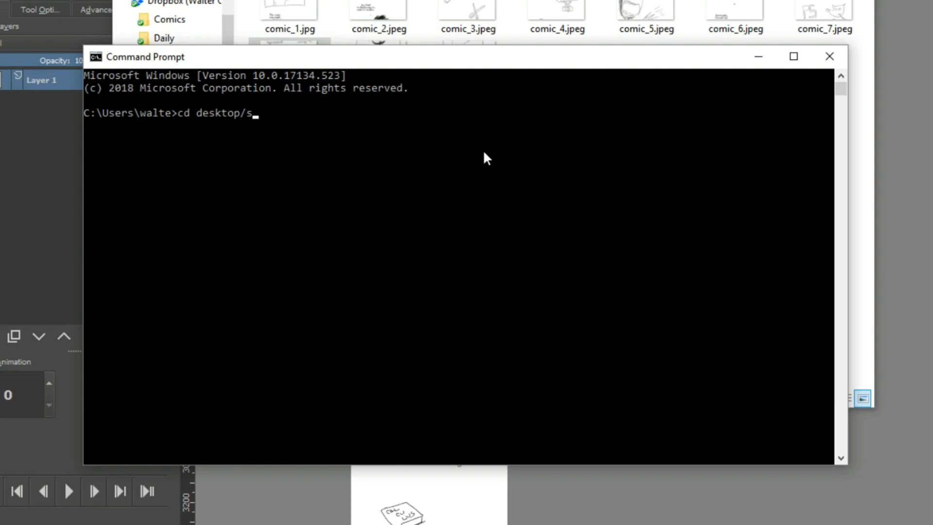
type("p")
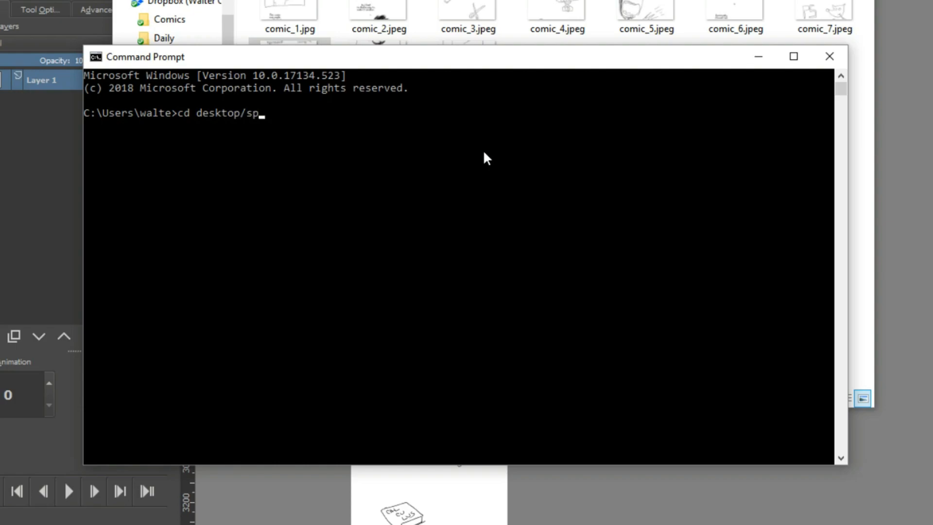
type("litdem")
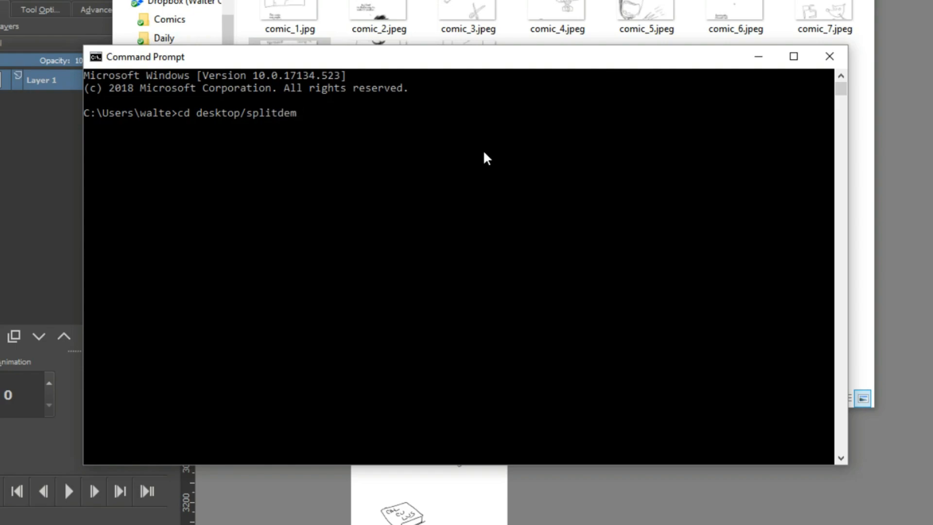
type("o/krita")
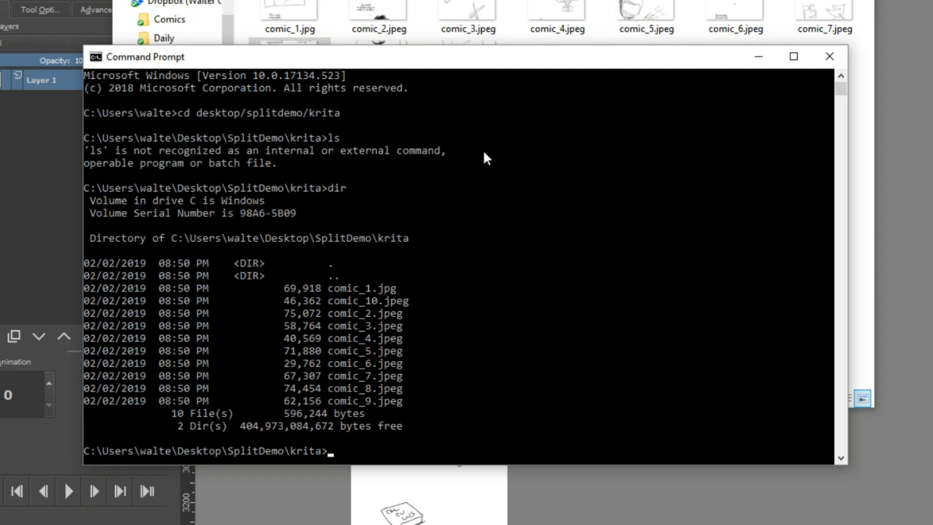
Rename all .jpeg slices to .jpg with ren *.jpeg *.jpg
type("ren")
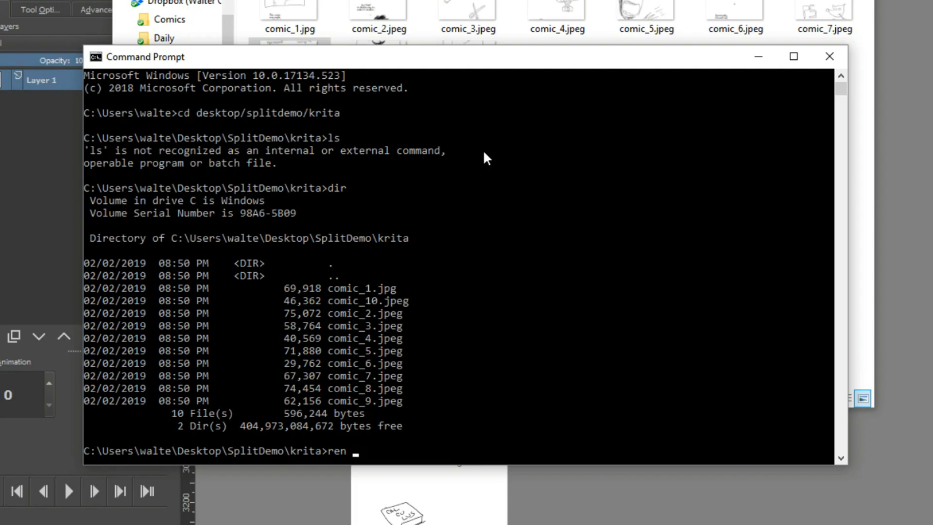
type("*.j")
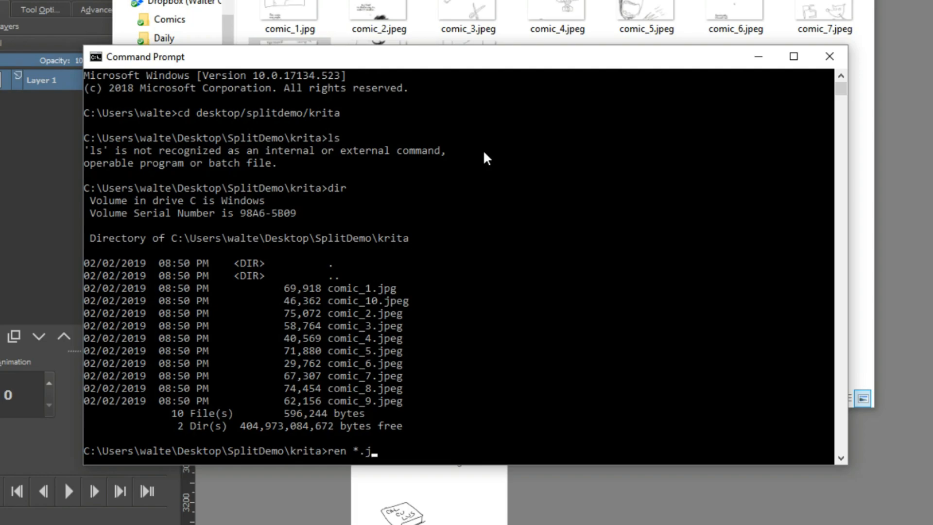
type("peg")
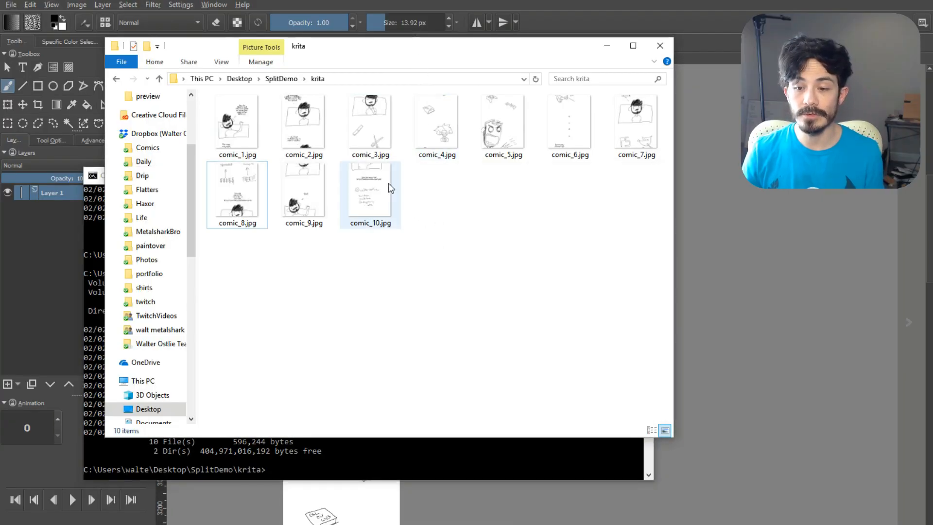
Bring up the krita folder window to confirm all ten slices end in .jpg
left_click(236, 190)
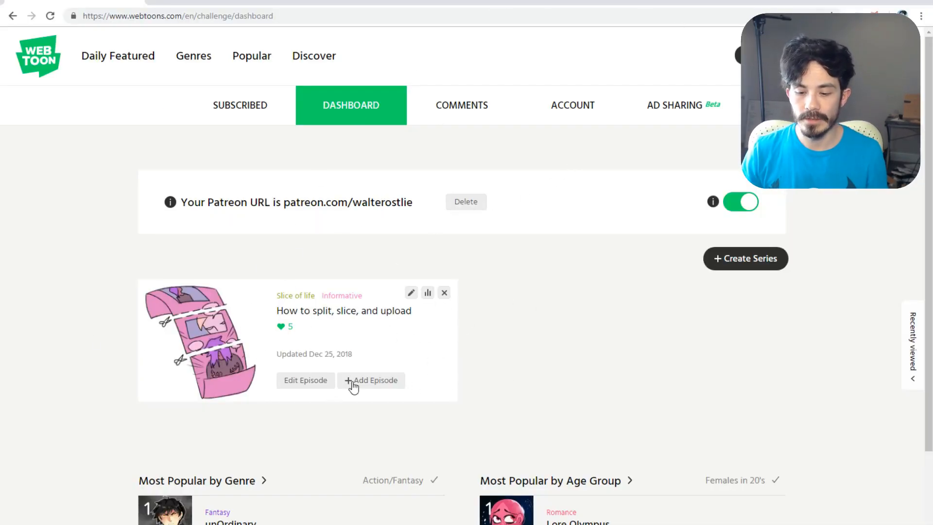
Add a new episode with cover.jpg as thumbnail and the title 'Comic in Krita'
left_click(371, 379)
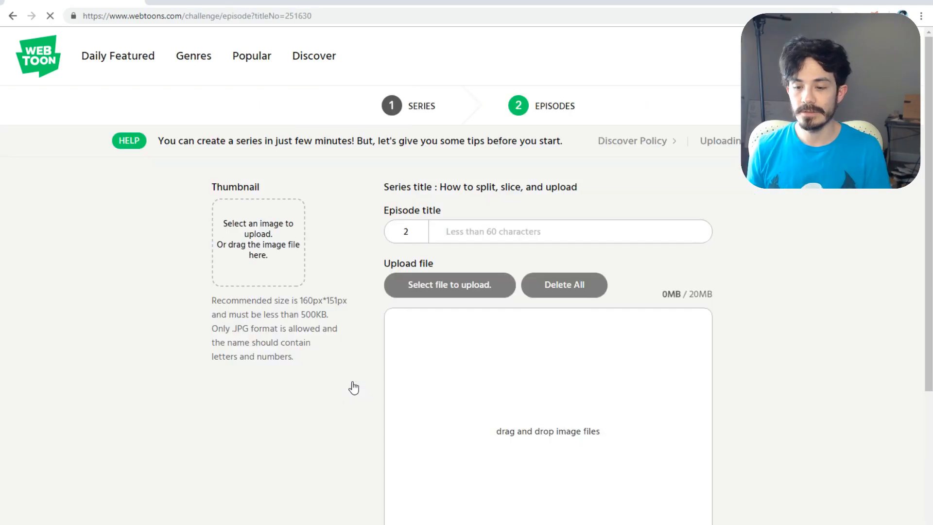
left_click(449, 284)
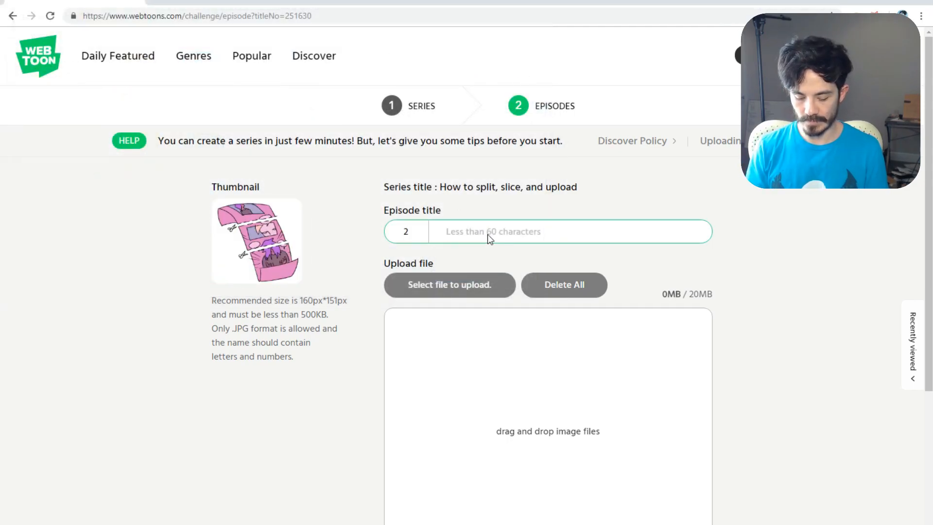
type("Comic in Krita")
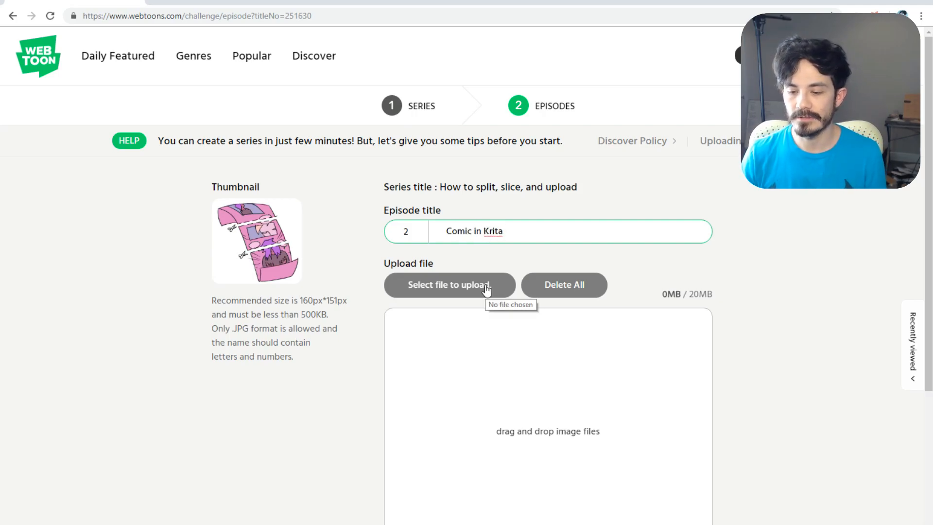
Upload the ten JPGs comic_1 through comic_10 from the krita folder
left_click(449, 284)
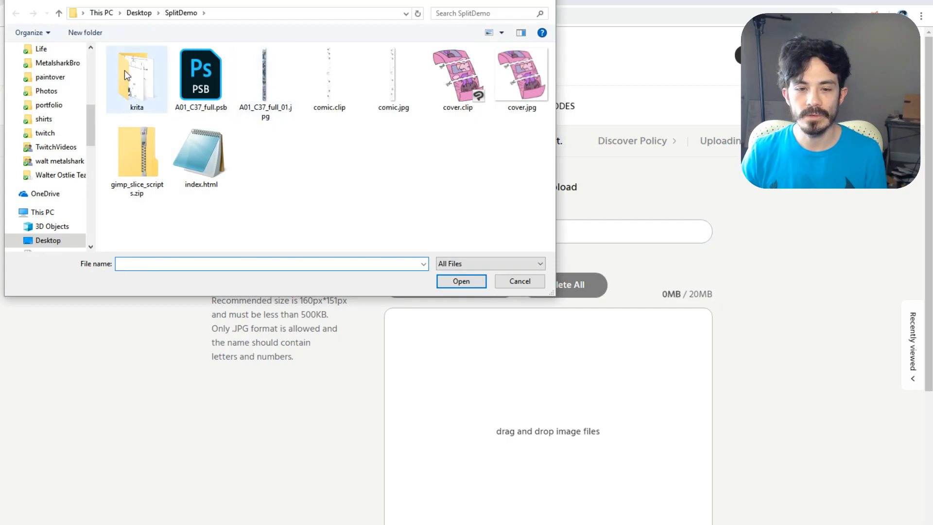
double_click(137, 71)
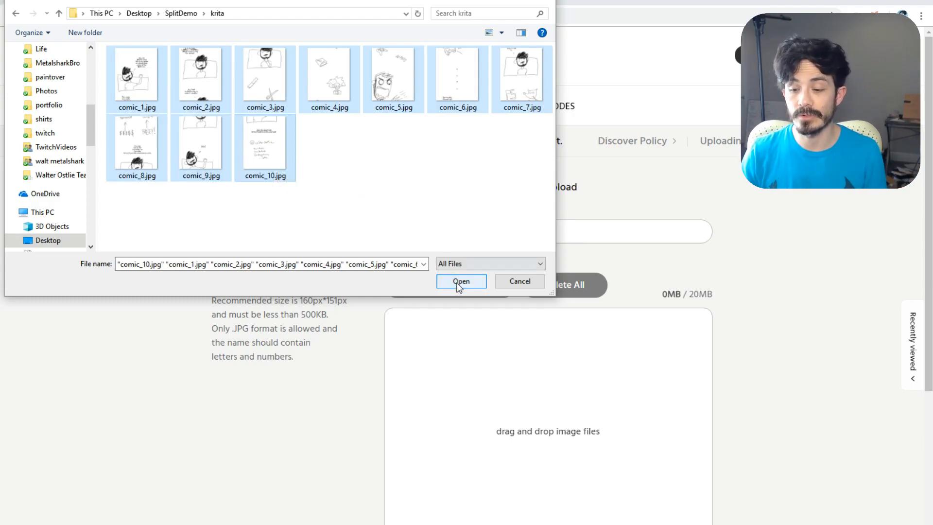
left_click(462, 281)
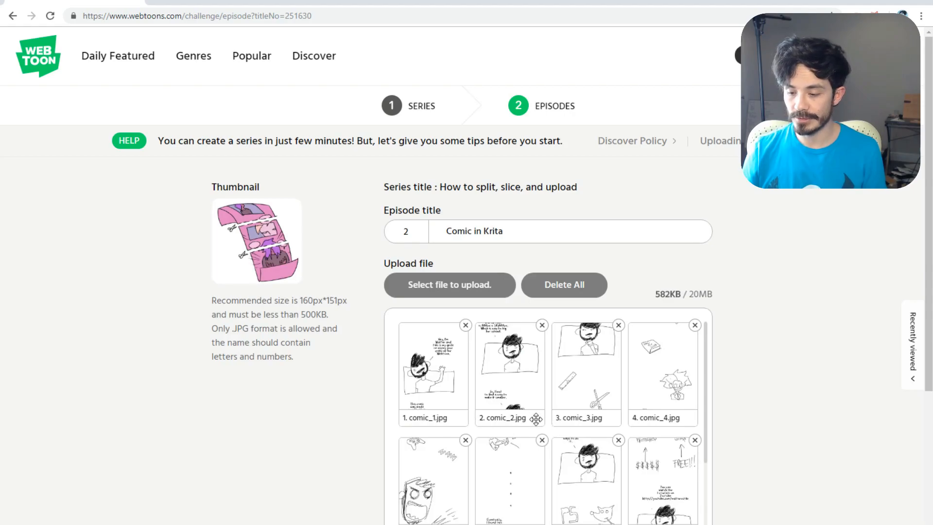
Add the creator's note 'Youtube' and publish the episode, confirming with Yes
scroll("down", 3)
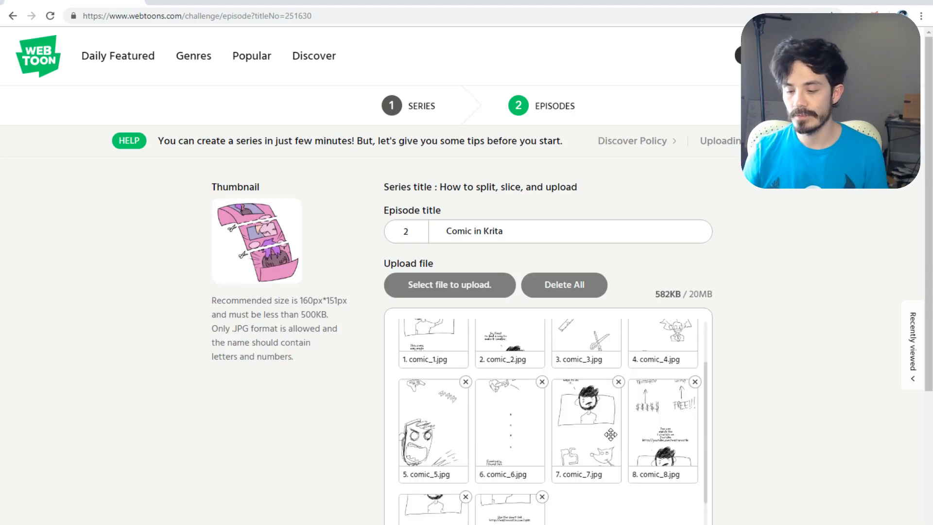
scroll("down", 3)
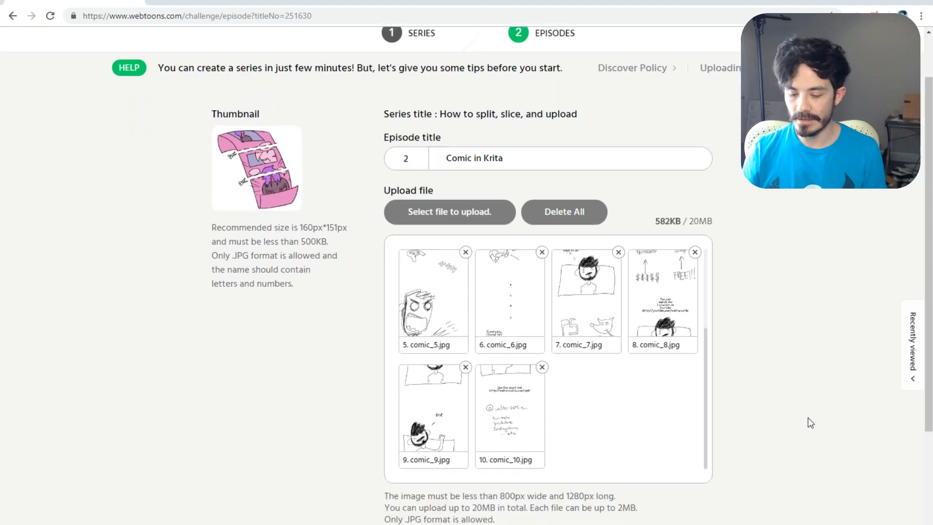
scroll("down", 3)
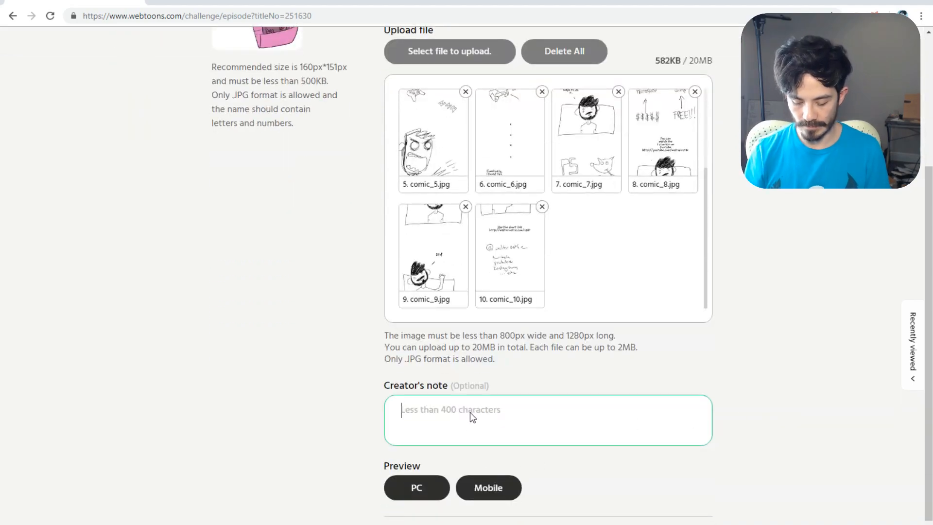
type("Youtube video")
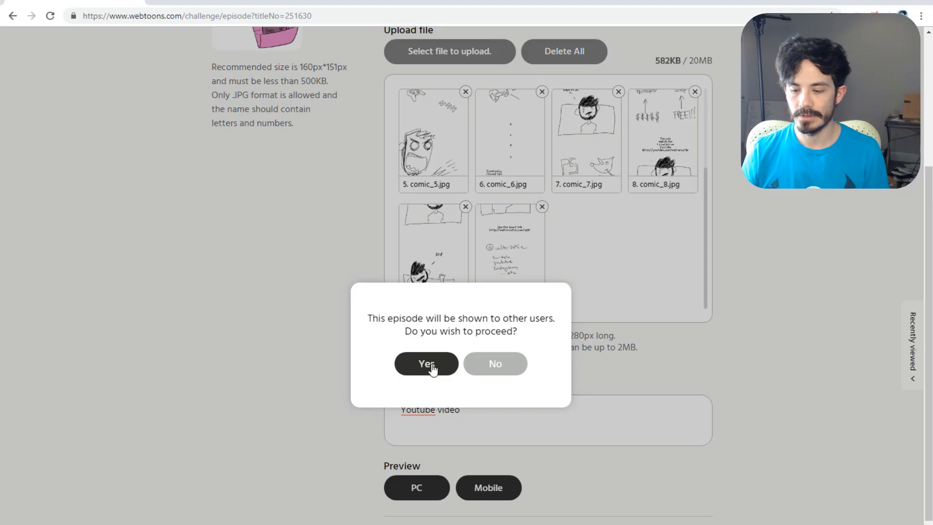
left_click(426, 364)
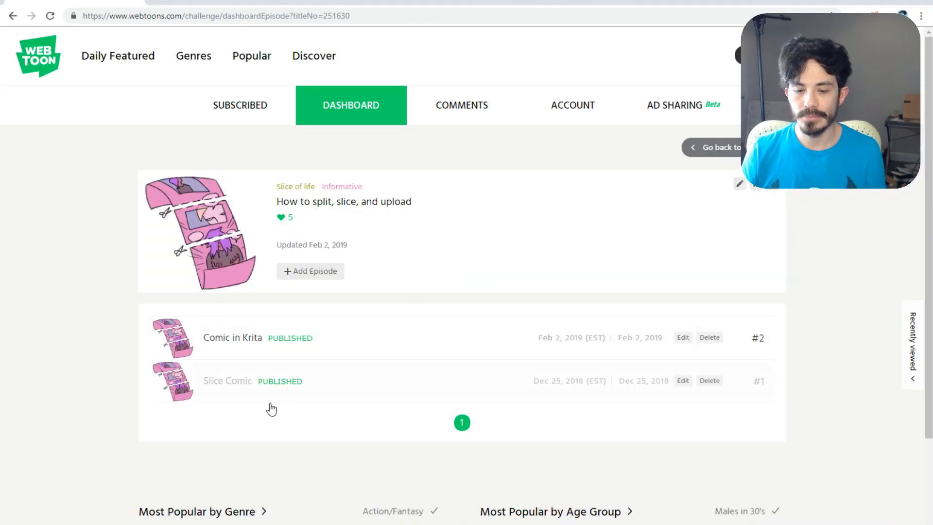
mouse_move(221, 386)
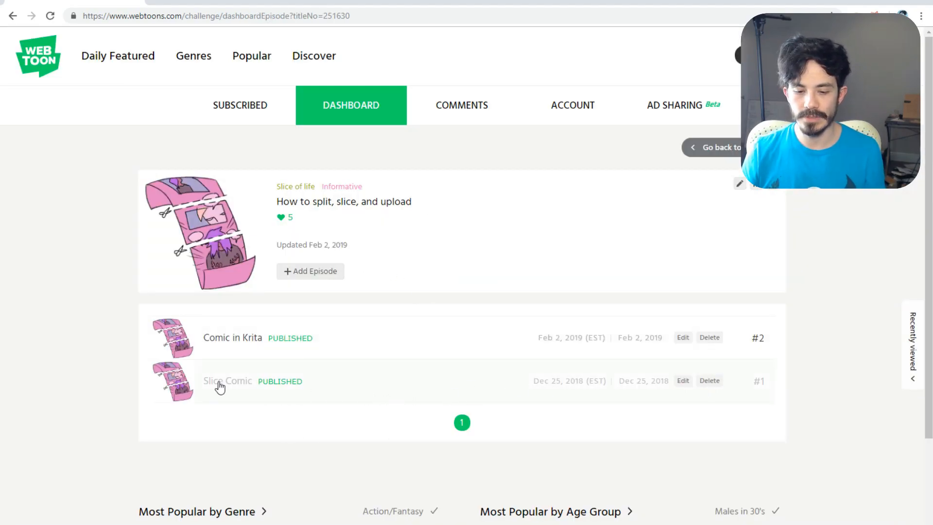
Open the Slice Comic episode, advance to episode #2, and scroll down to the 'Bye!' panel
left_click(228, 381)
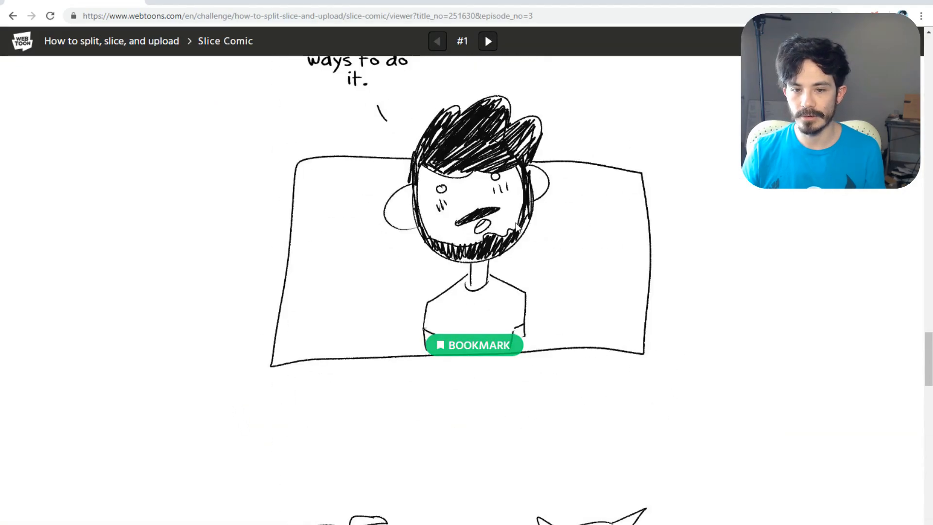
scroll("down", 3)
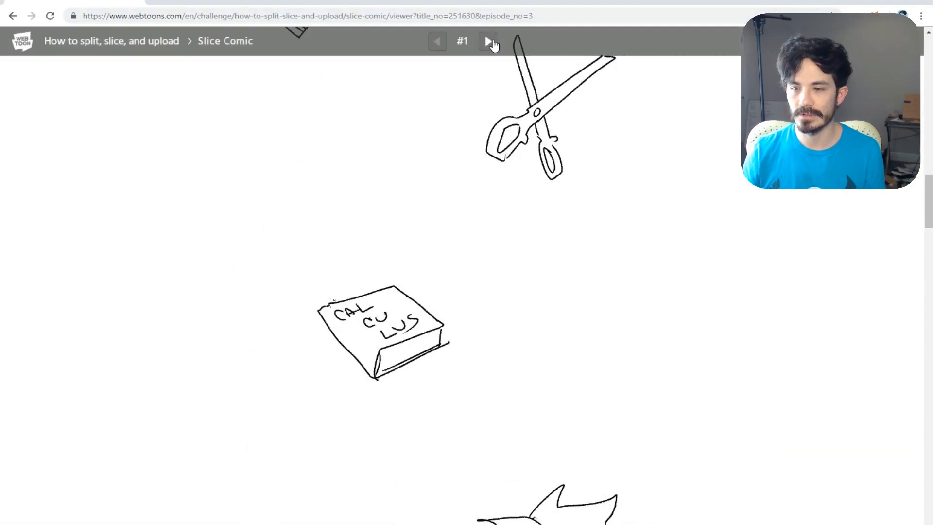
left_click(488, 41)
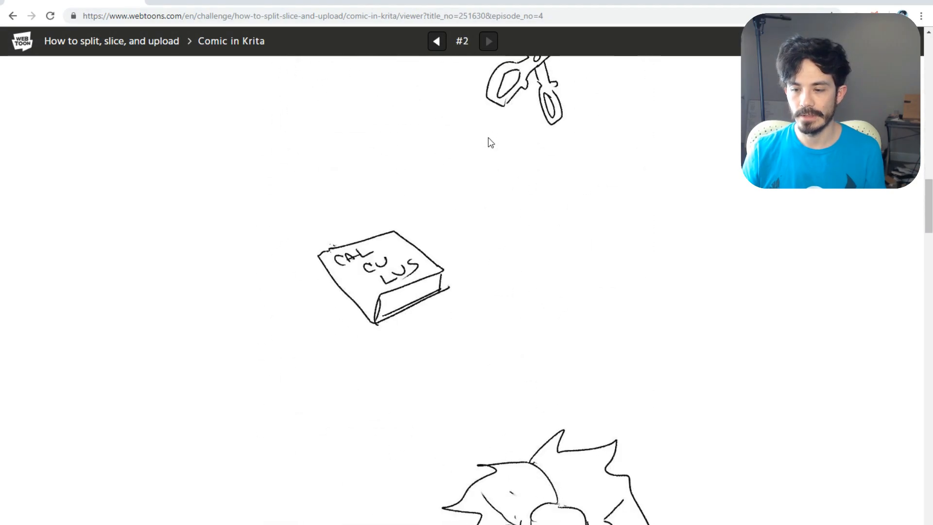
scroll("down", 3)
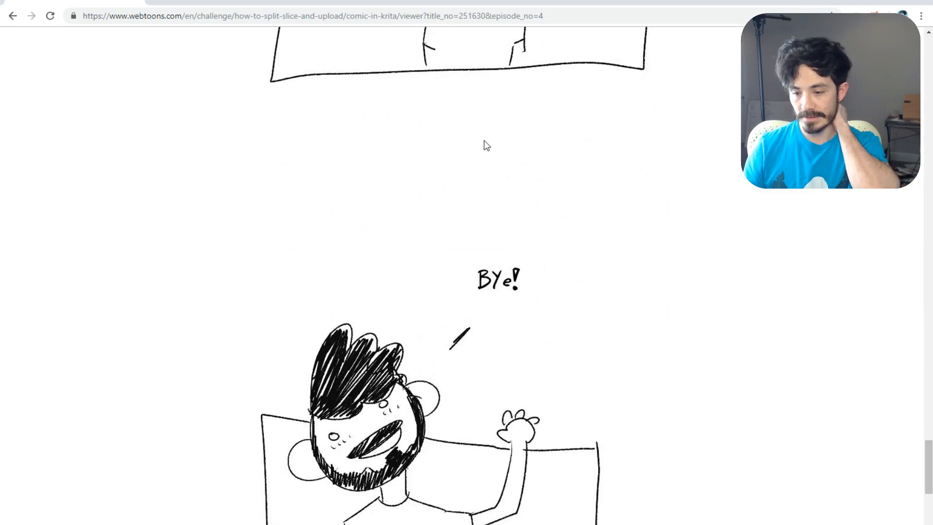